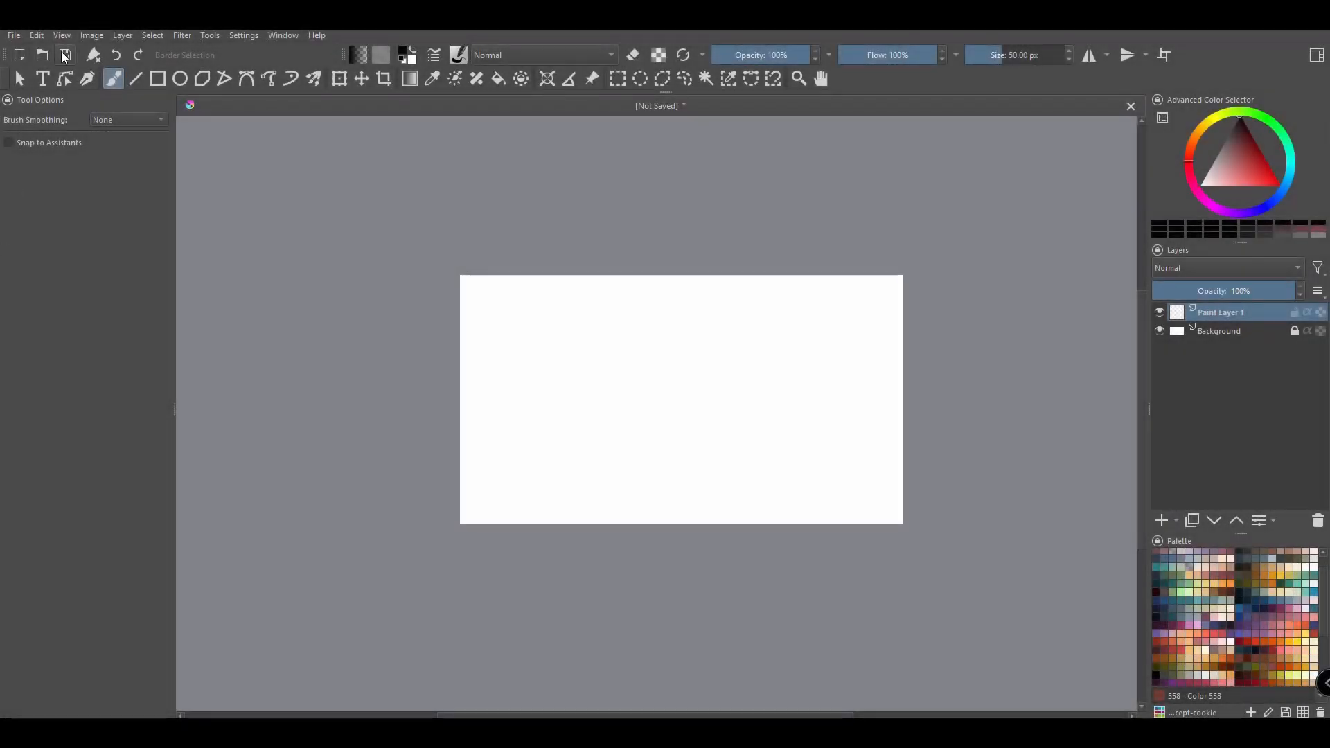
# Step: Turn on Show Status Bar from the View menu so canvas details appear below
pyautogui.click(61, 34)
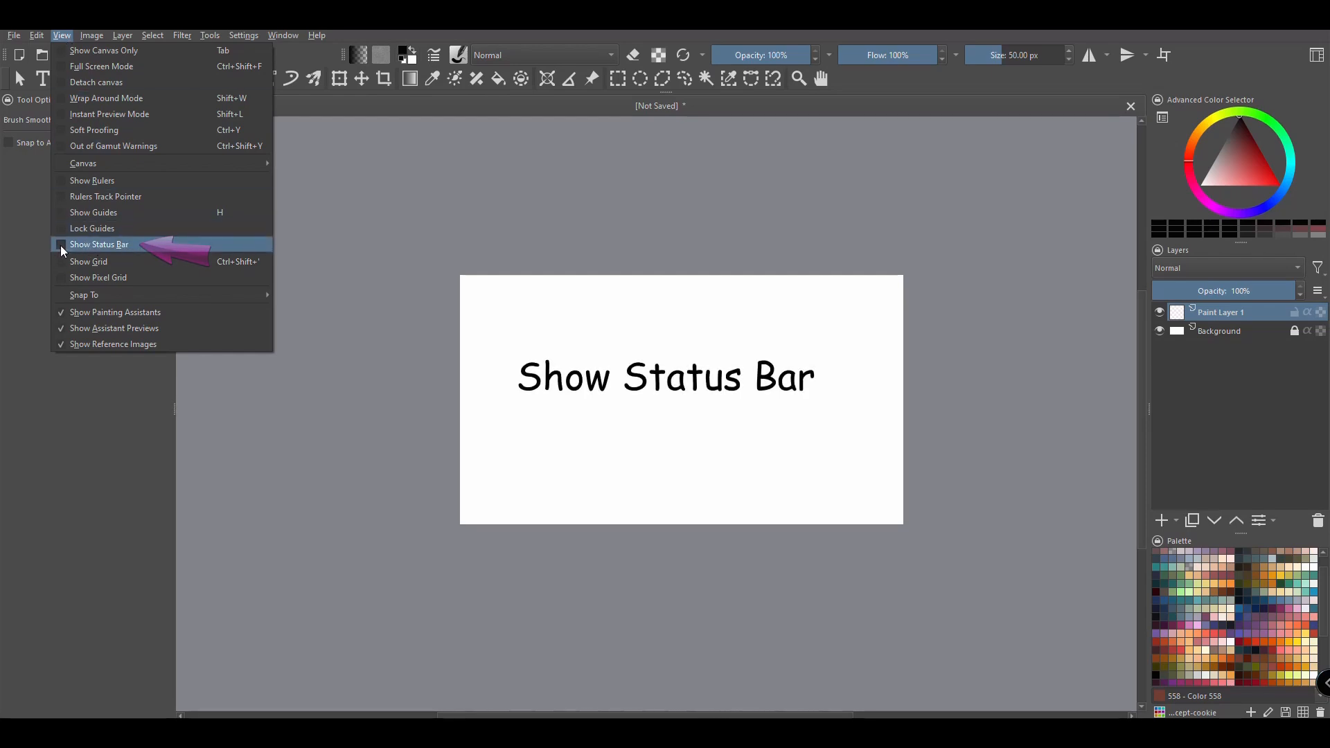
pyautogui.click(99, 244)
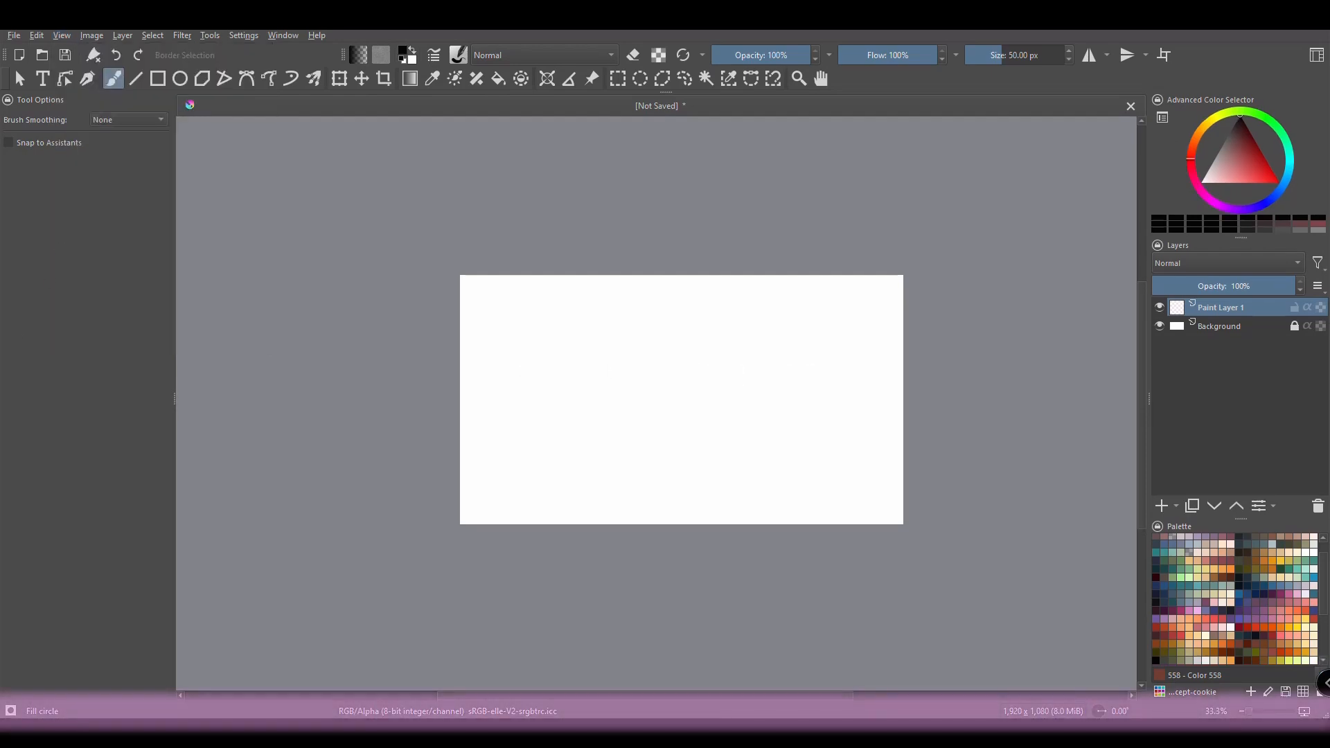
pyautogui.moveTo(1110, 712)
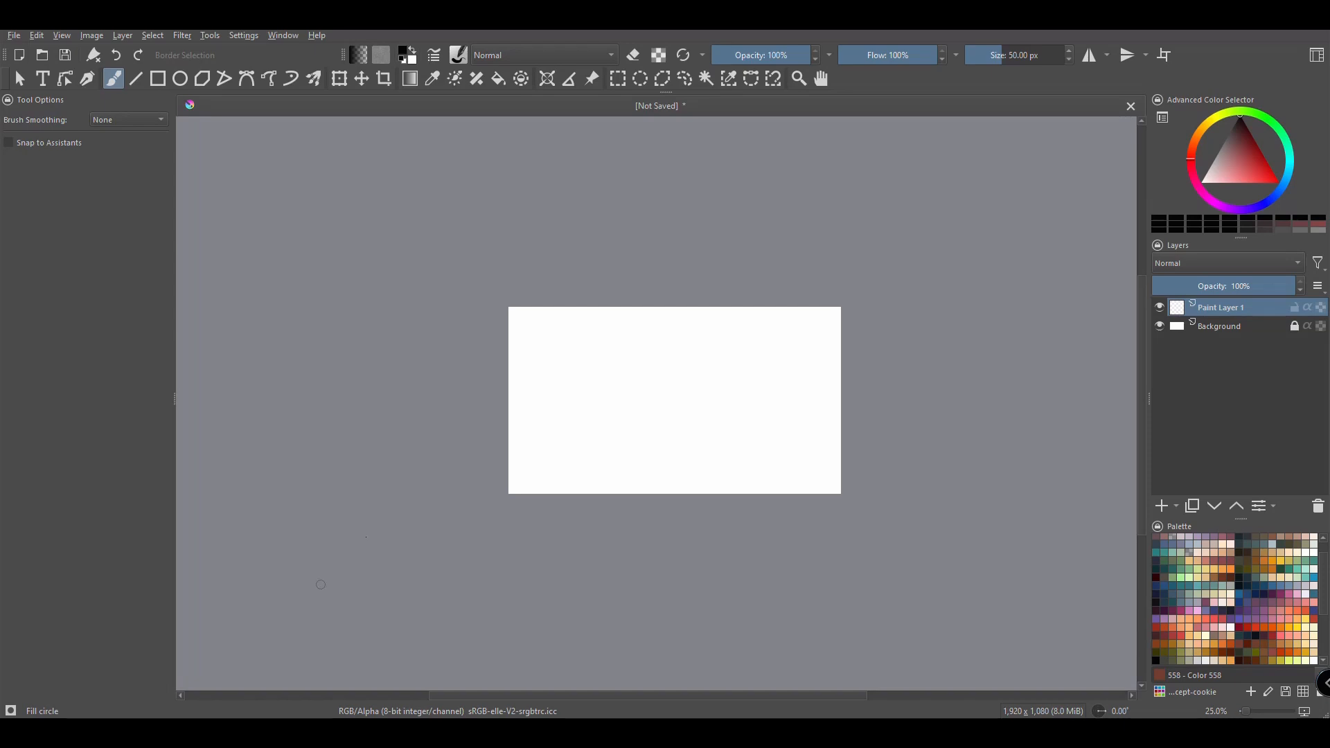
pyautogui.click(618, 78)
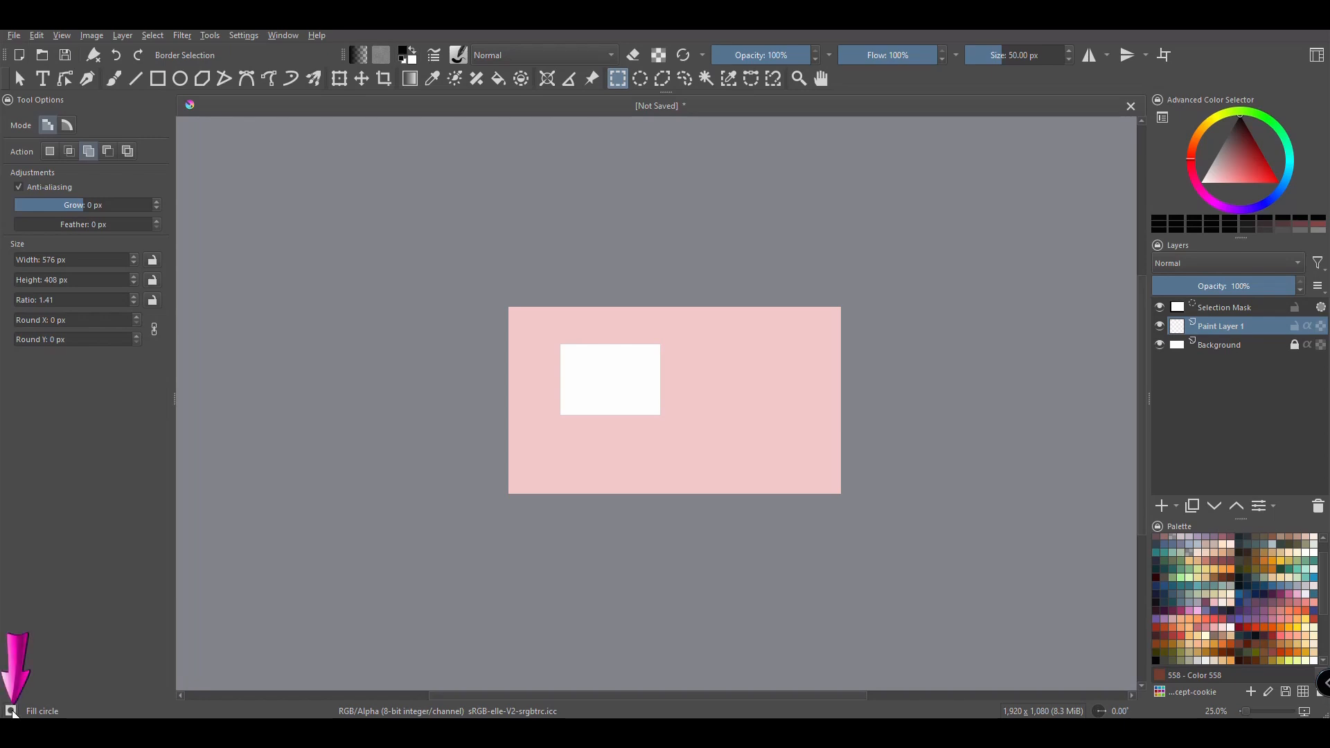
pyautogui.press('ctrl+shift+a')
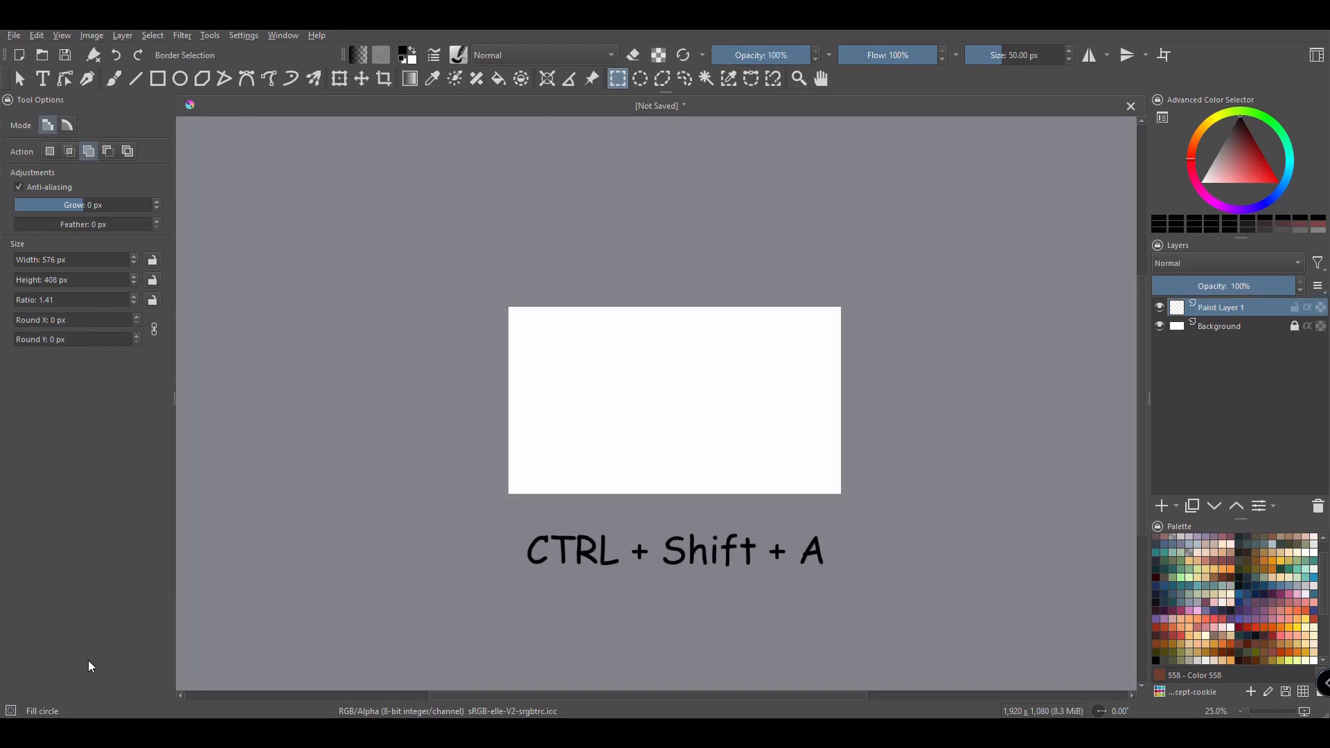
# Step: In Configure Krita > Display > Grid Settings, set the Selection Overlay colour to blue and confirm
pyautogui.press('ctrl+shift+a')
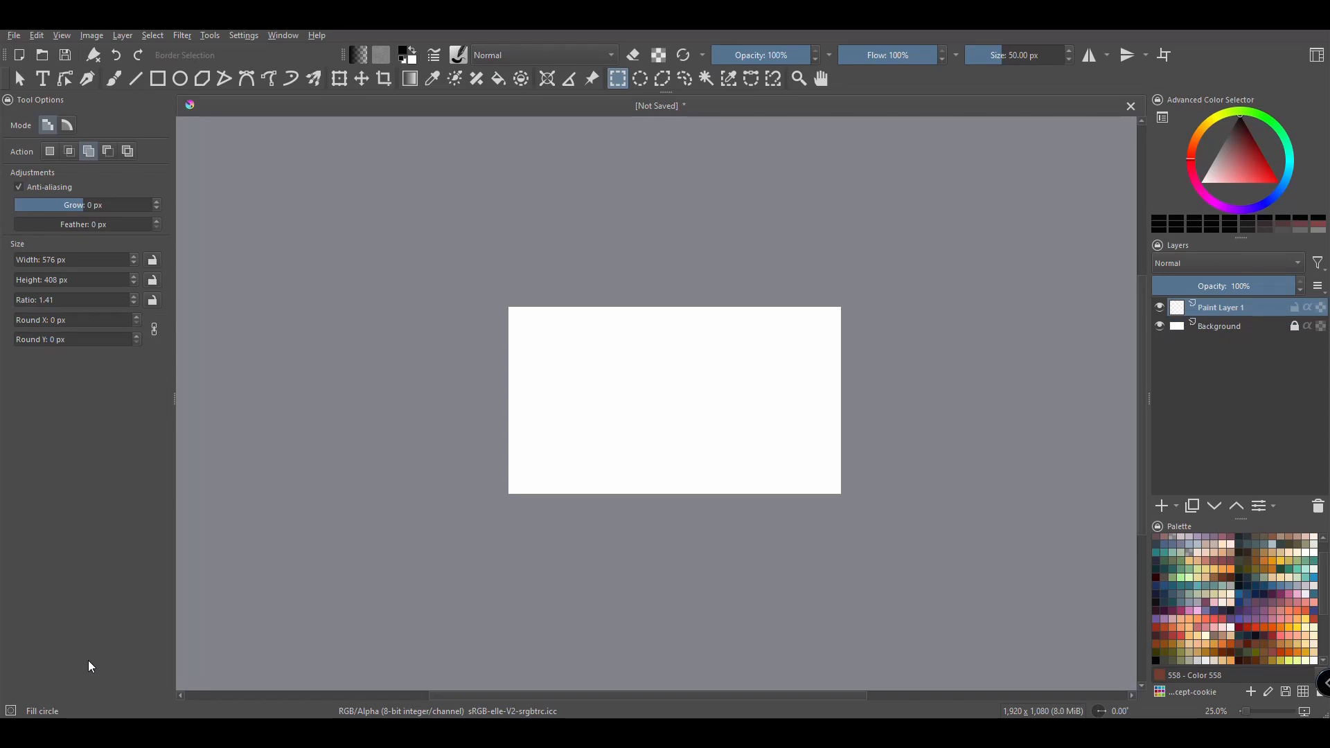
pyautogui.click(244, 35)
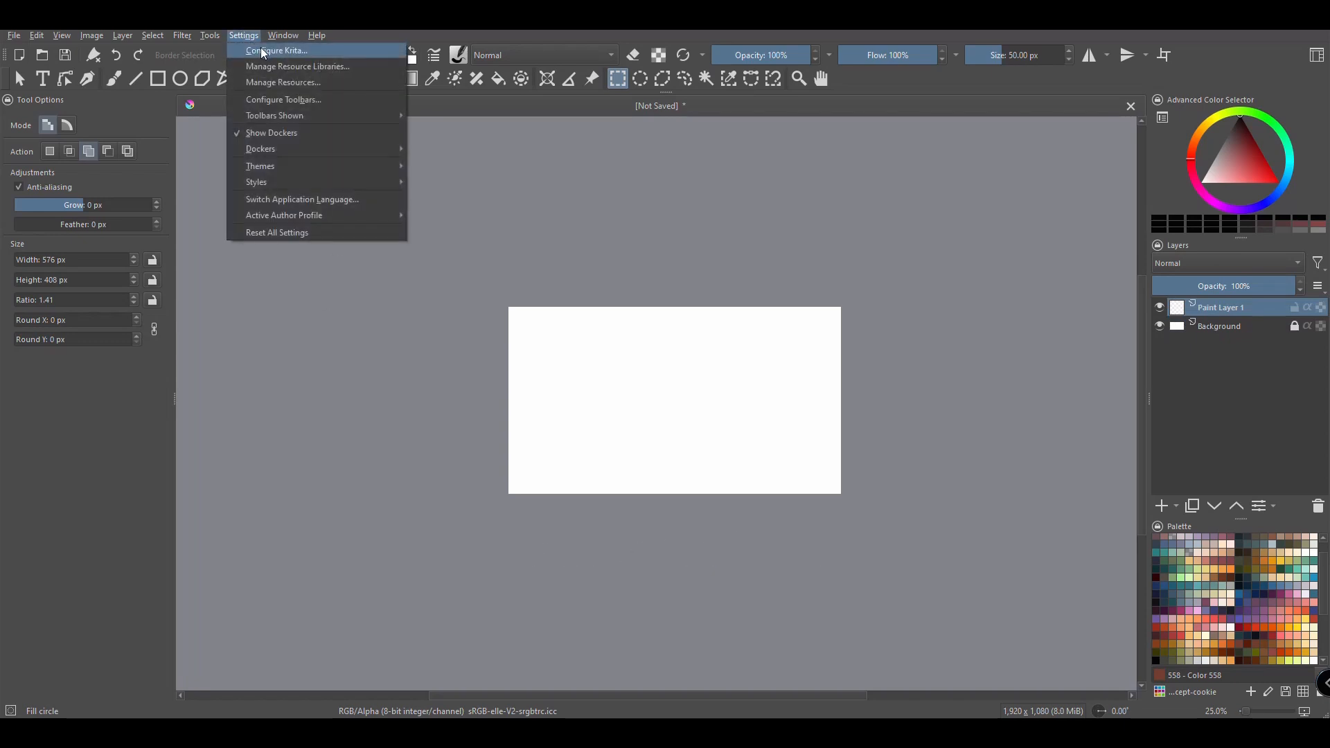
pyautogui.click(274, 49)
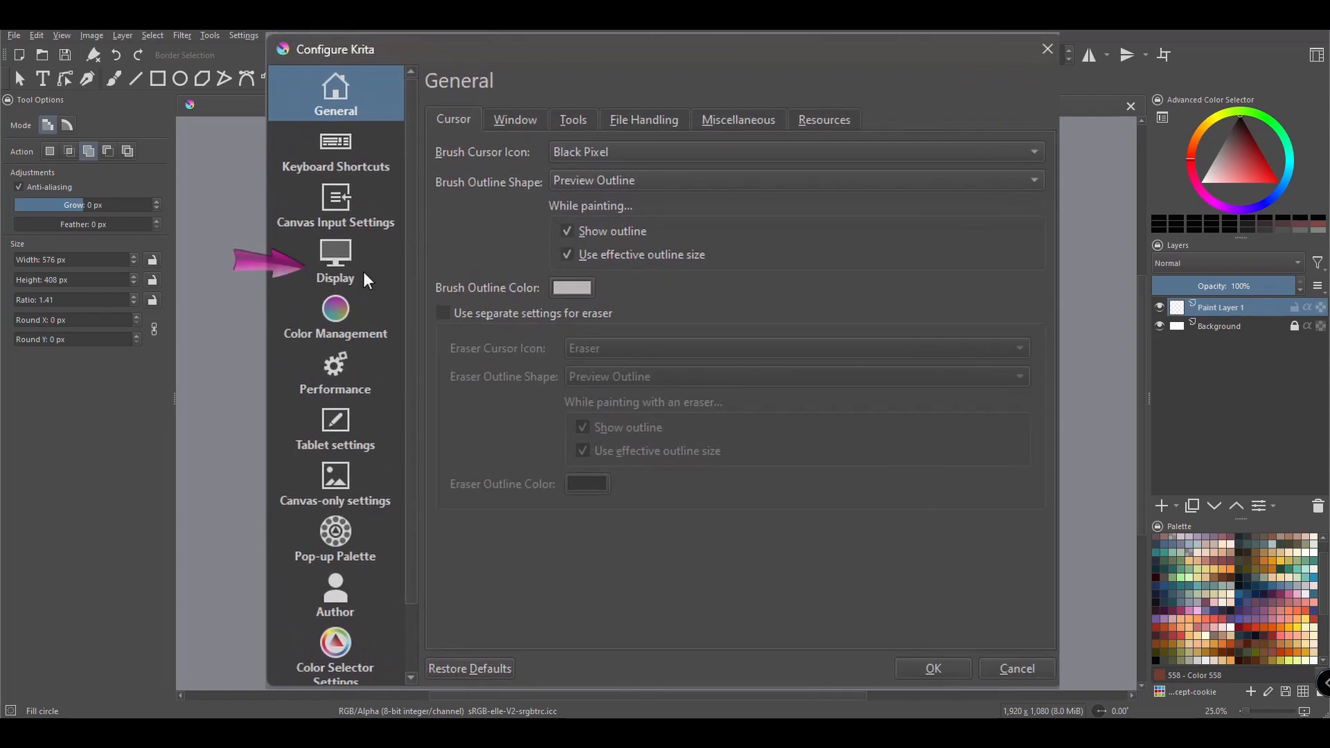
pyautogui.click(335, 263)
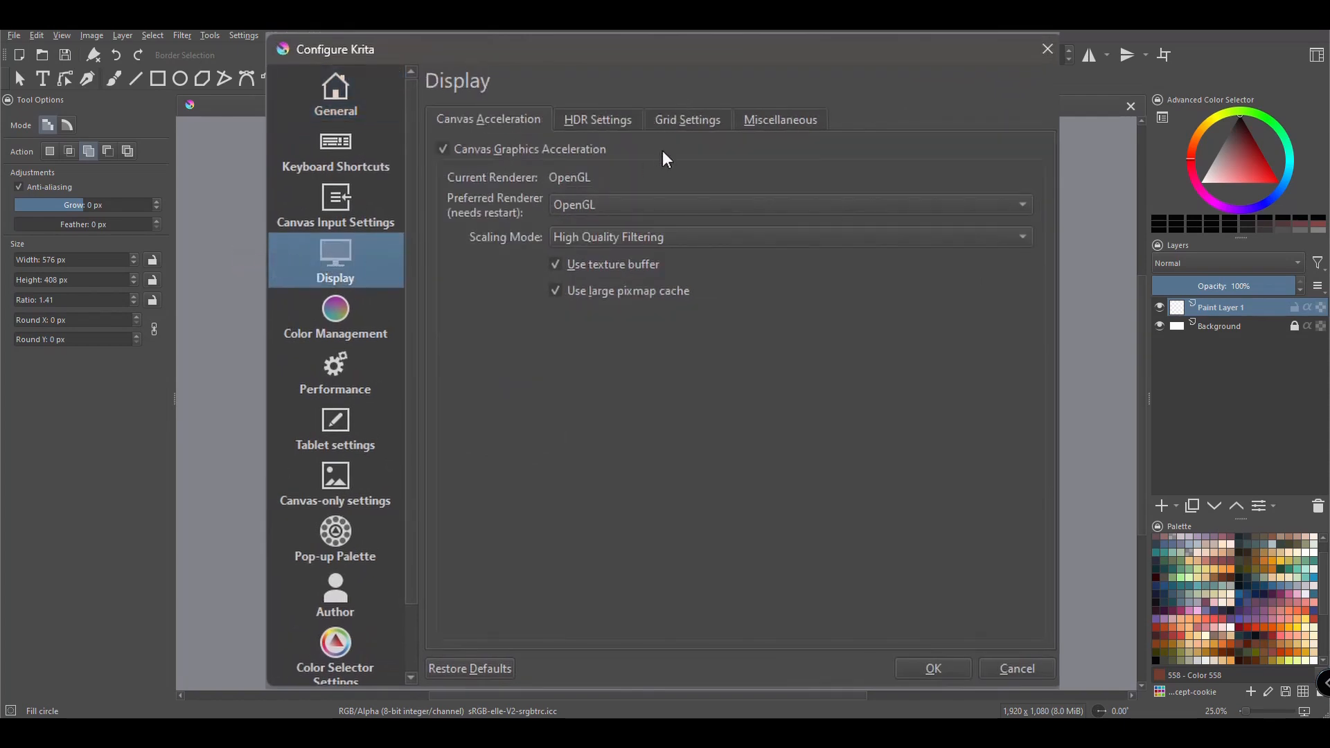
pyautogui.click(687, 119)
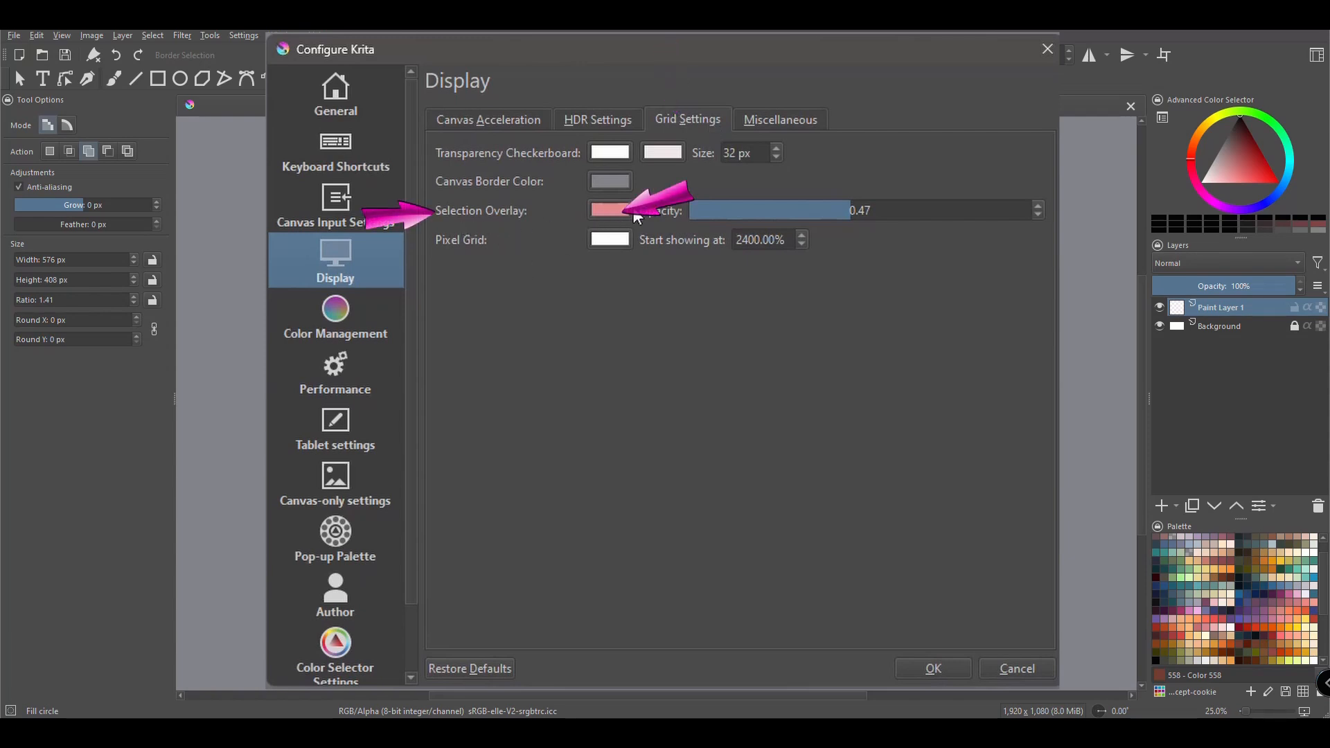
pyautogui.click(609, 209)
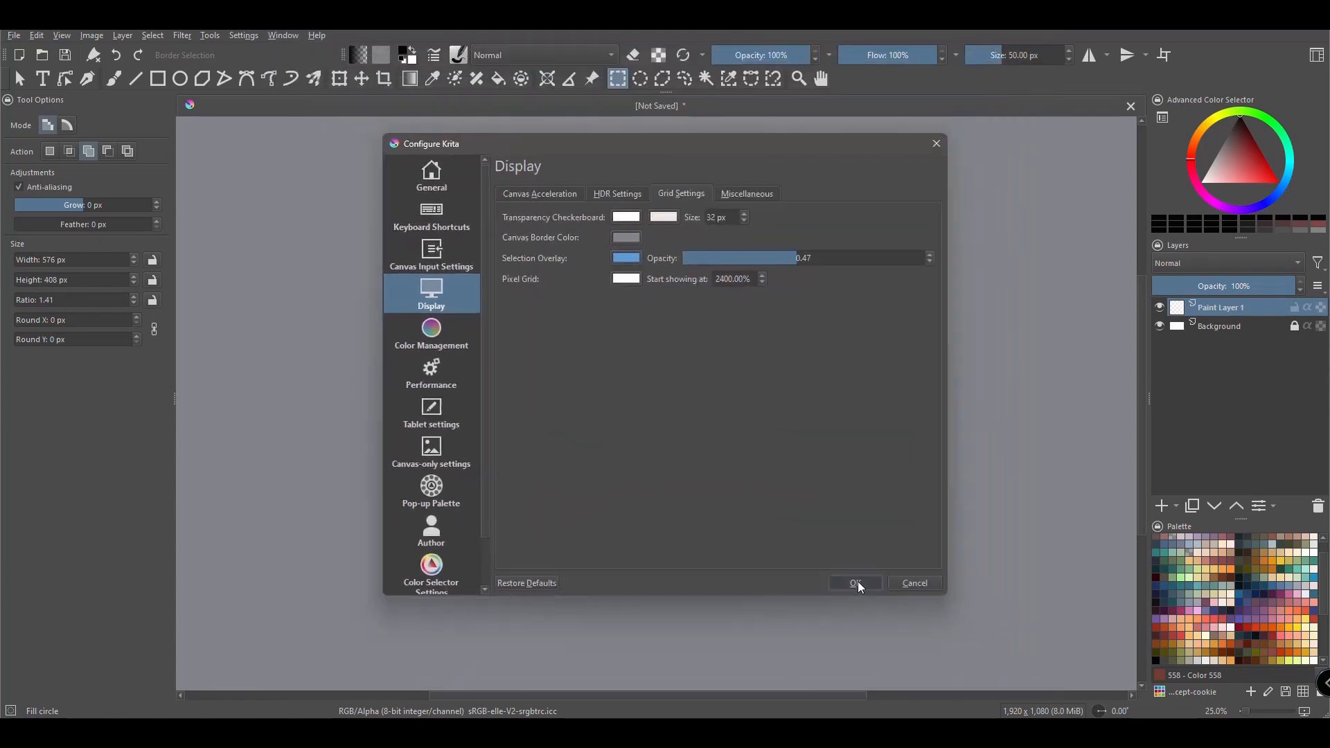
pyautogui.click(855, 583)
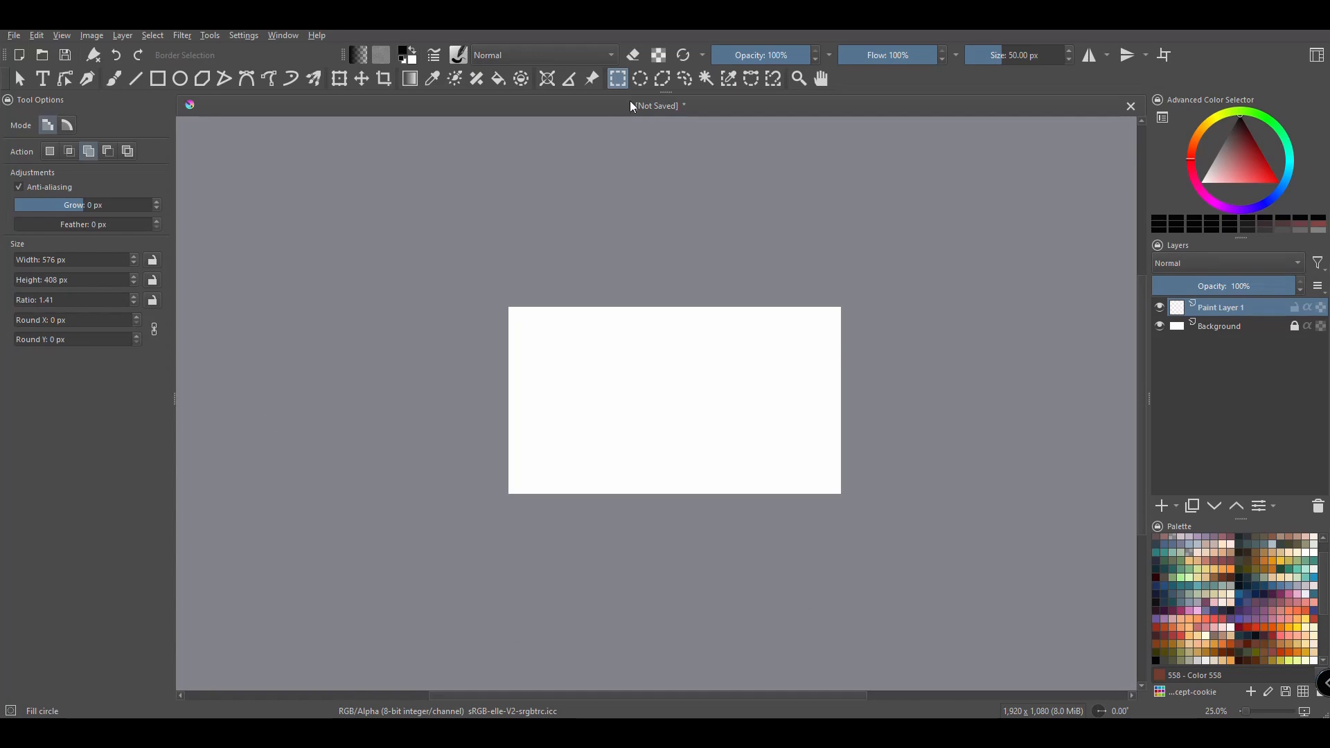
# Step: Drag a rectangular selection near the canvas top-left, then switch between elliptical and rectangular selection tools
pyautogui.moveTo(546, 314); pyautogui.dragTo(621, 366)
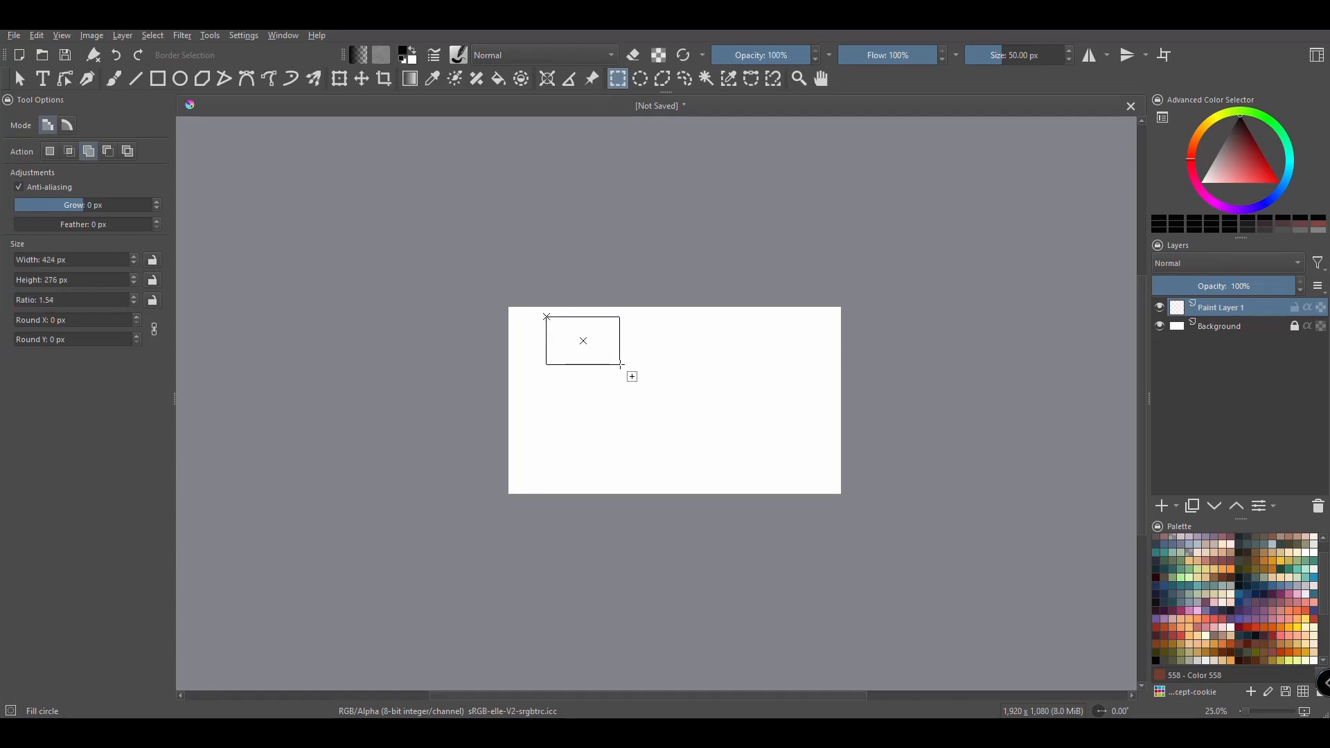
pyautogui.click(640, 77)
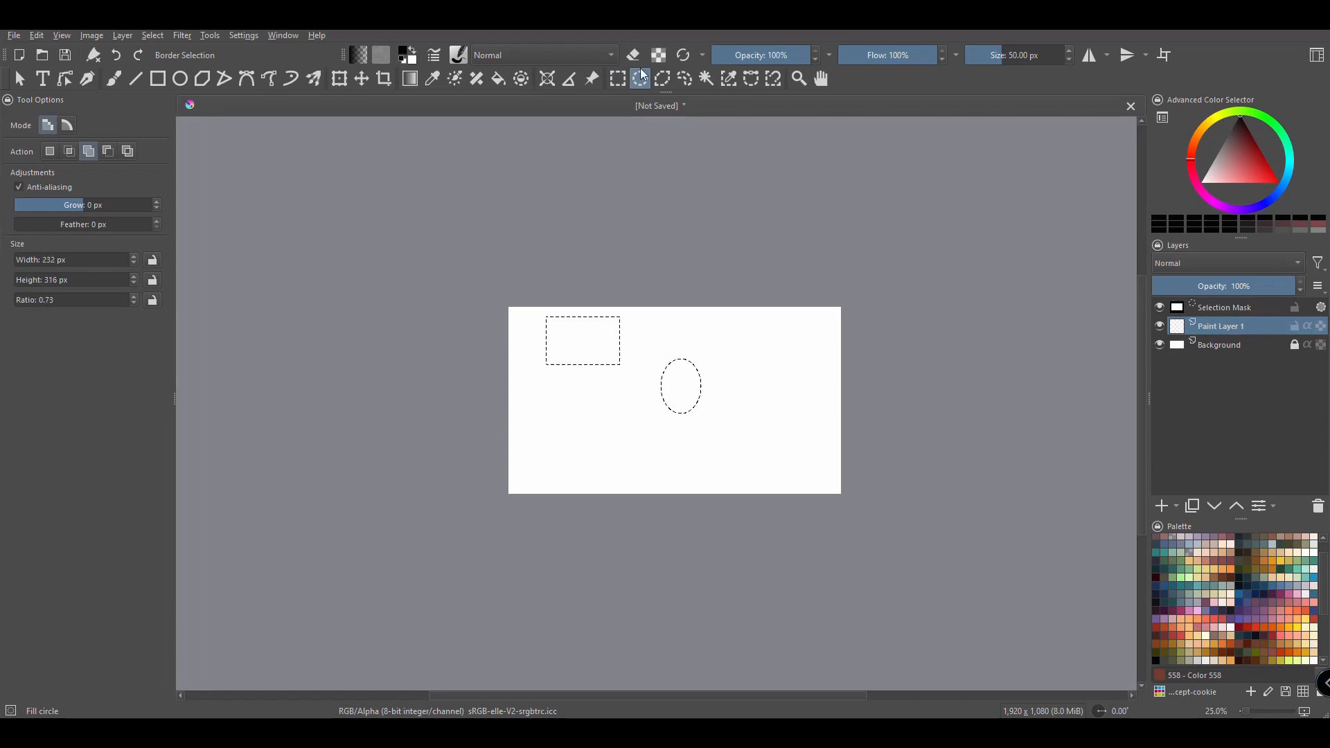
pyautogui.click(618, 78)
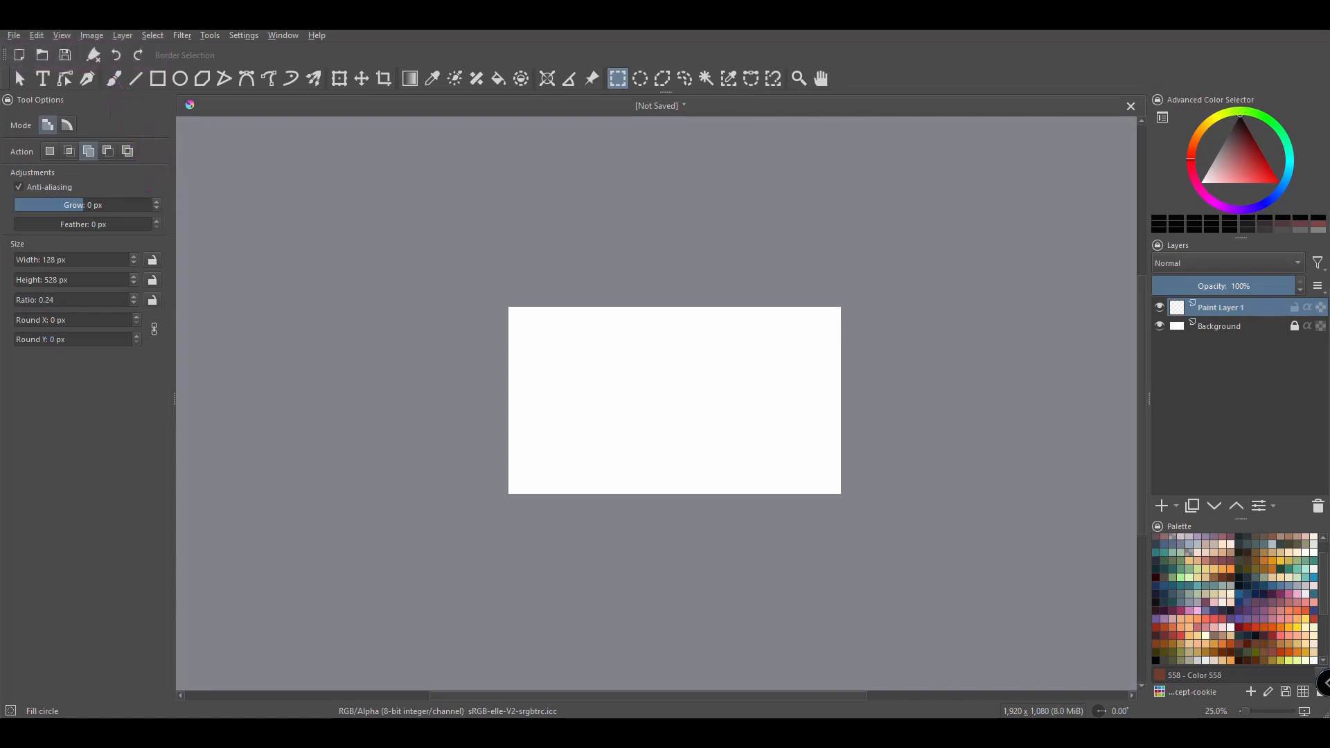
# Step: Re-enable the Brushes and Stuff toolbar via Settings > Toolbars Shown
pyautogui.click(244, 35)
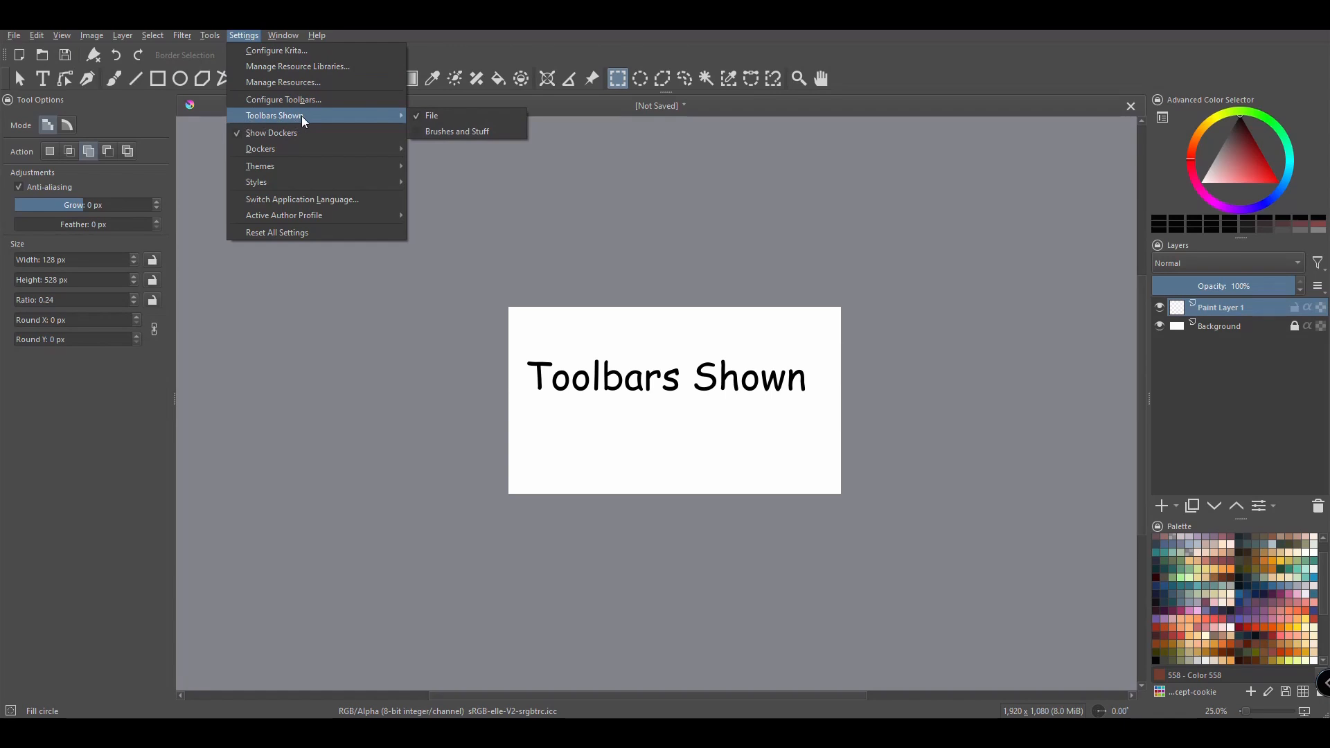
pyautogui.click(456, 132)
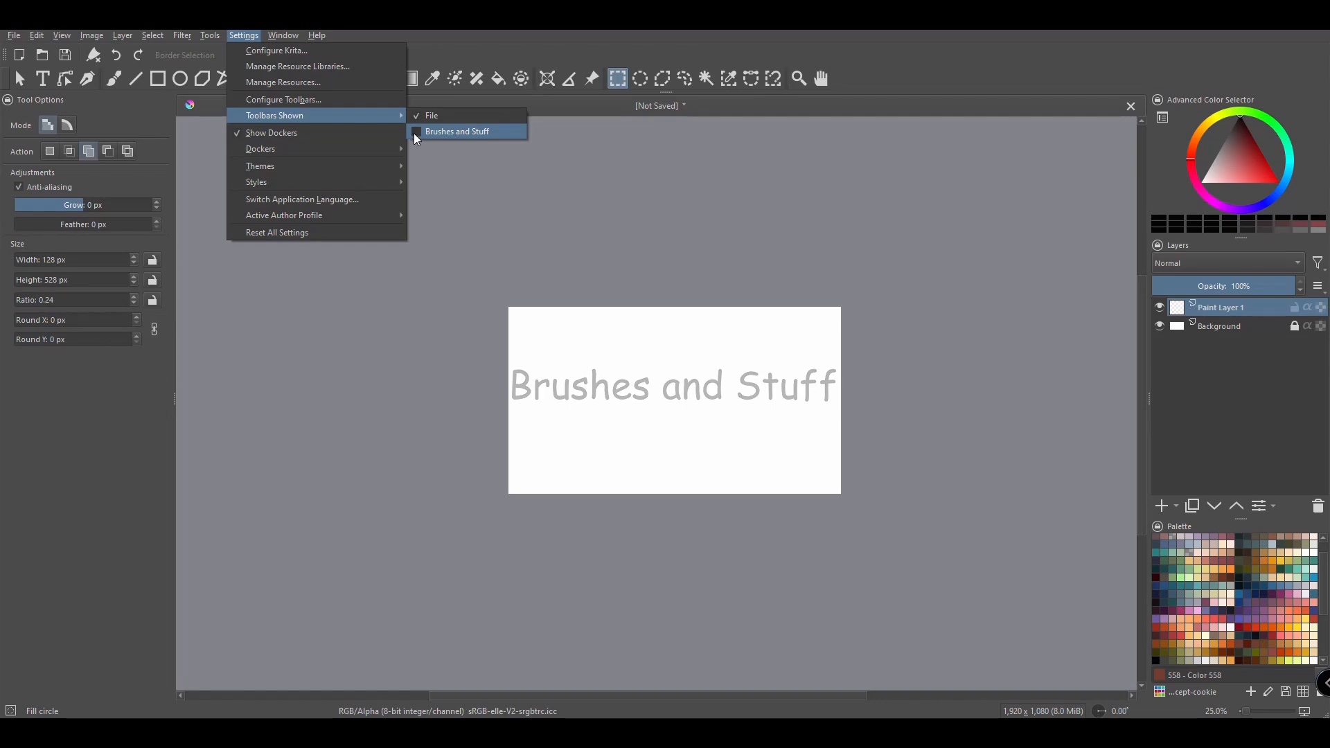
pyautogui.click(457, 131)
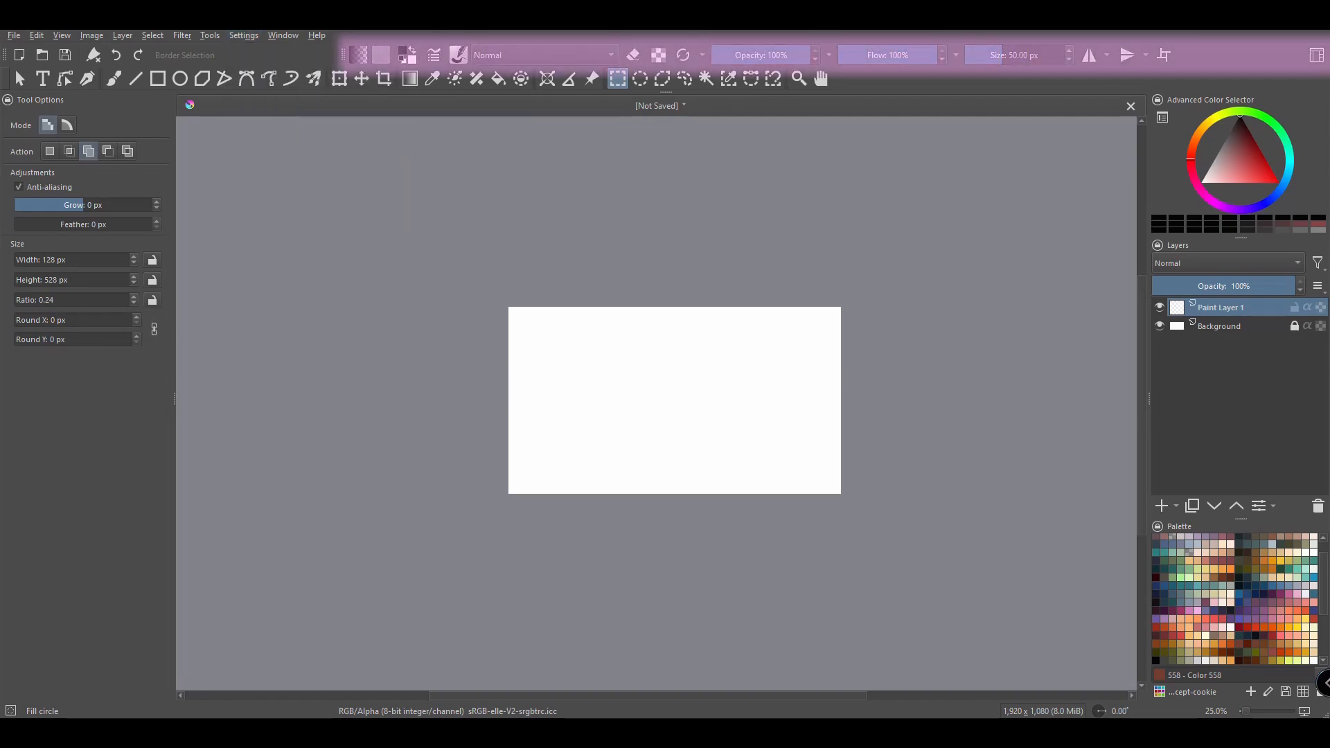